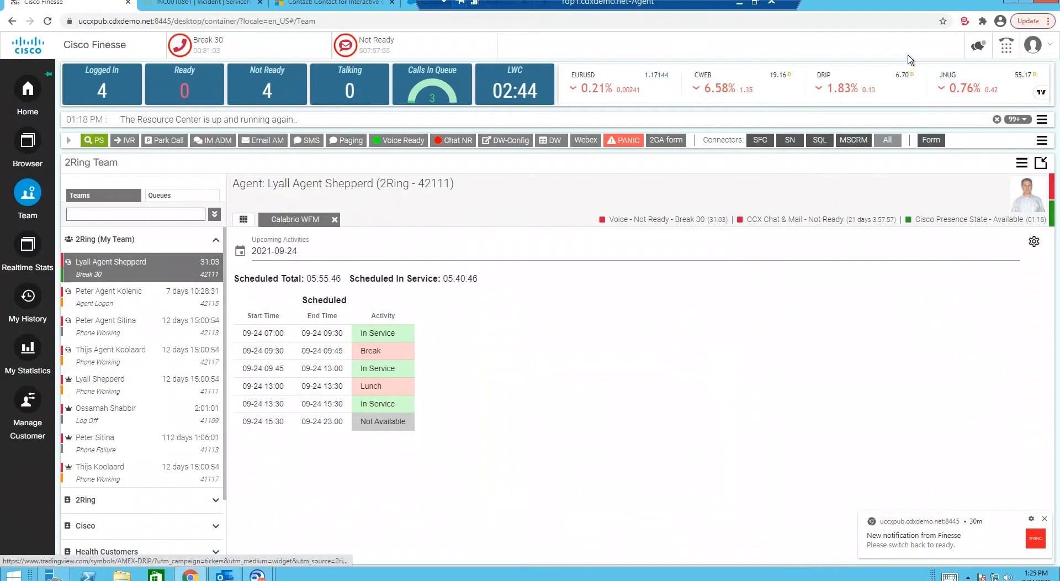
mouse_move(434, 313)
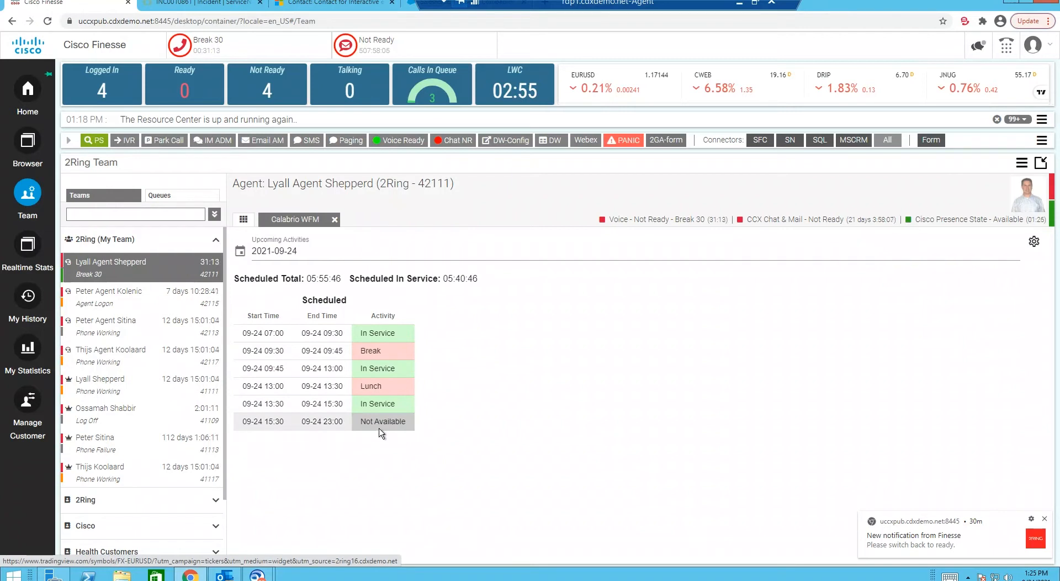
mouse_move(570, 346)
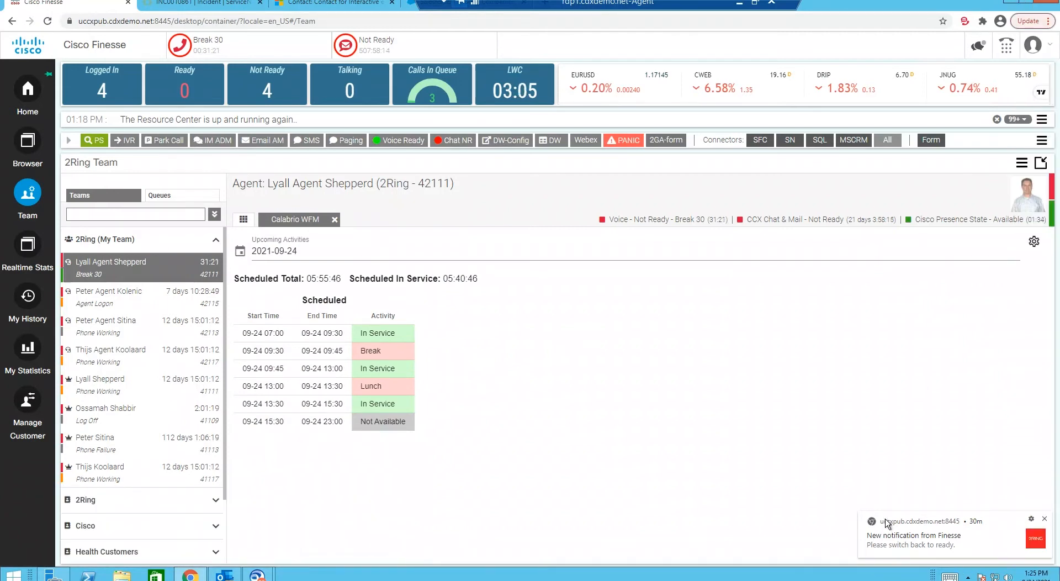
mouse_move(787, 388)
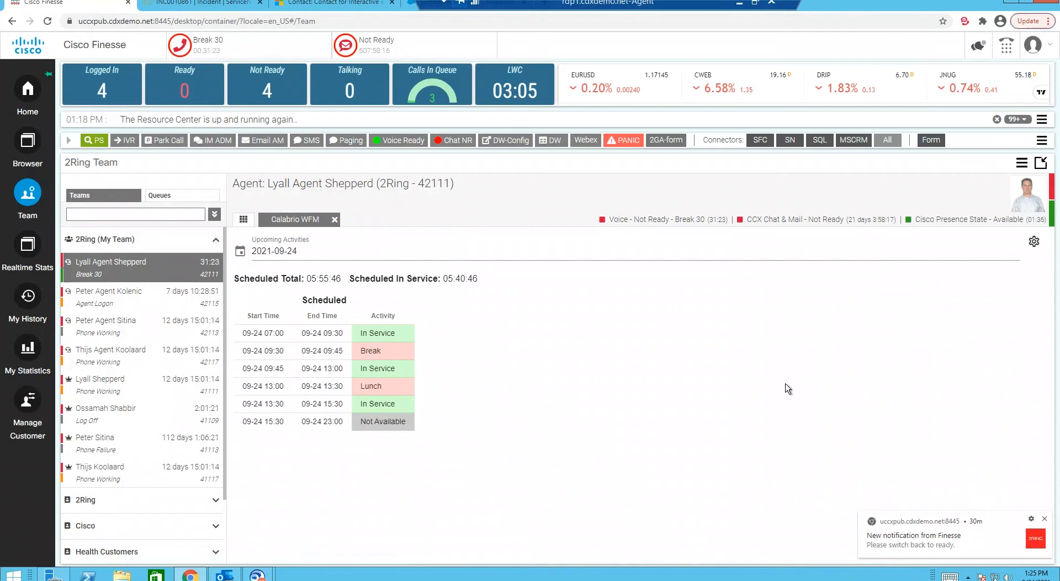
mouse_move(494, 350)
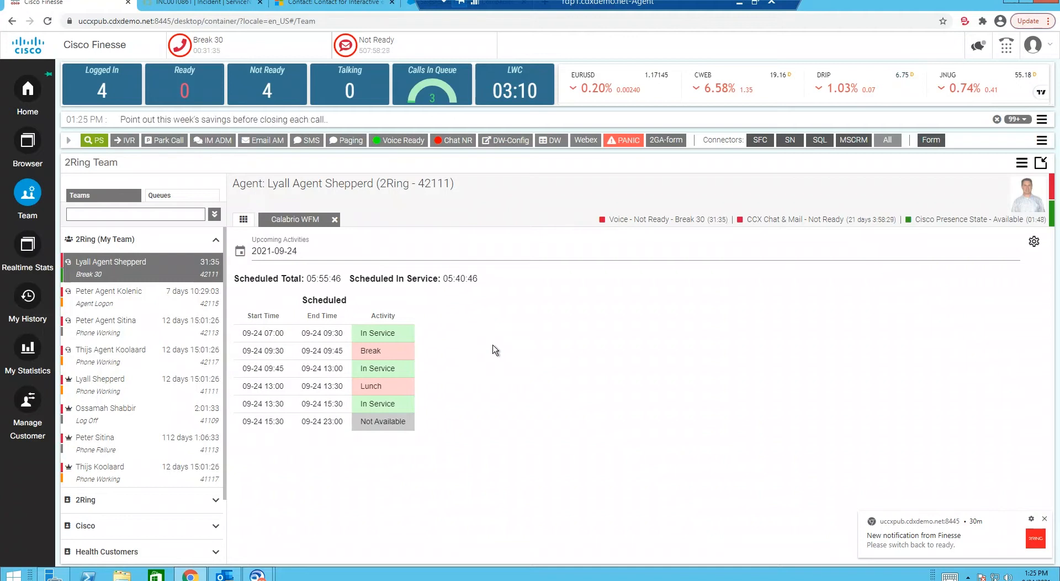
mouse_move(355, 268)
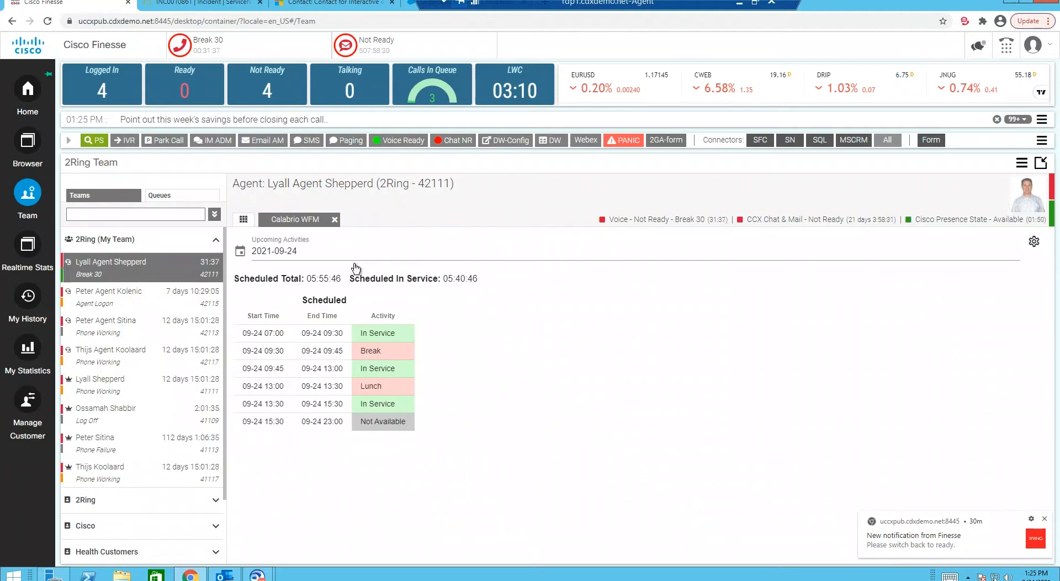
mouse_move(455, 376)
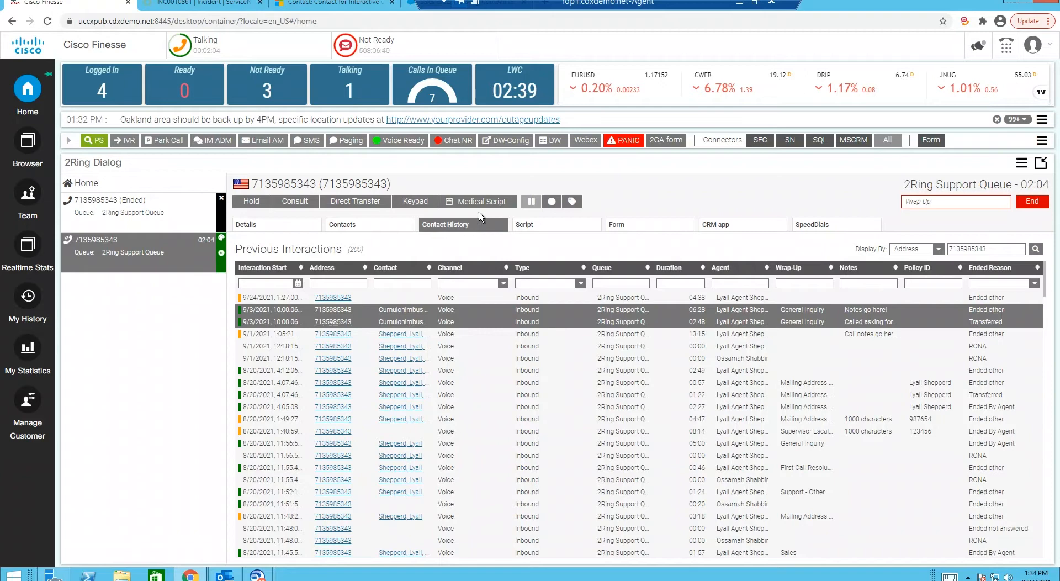
mouse_move(403, 367)
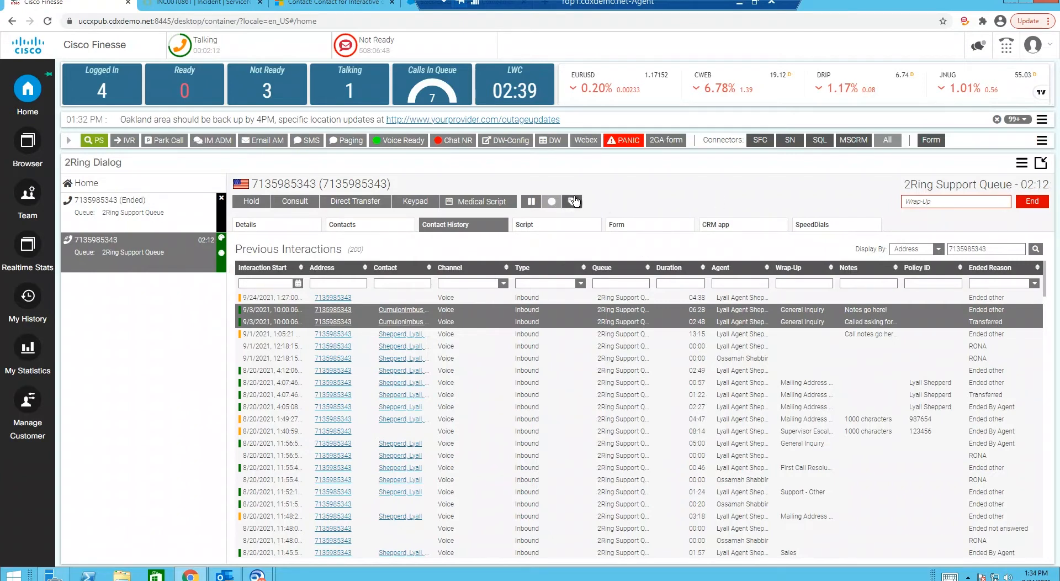
mouse_move(572, 201)
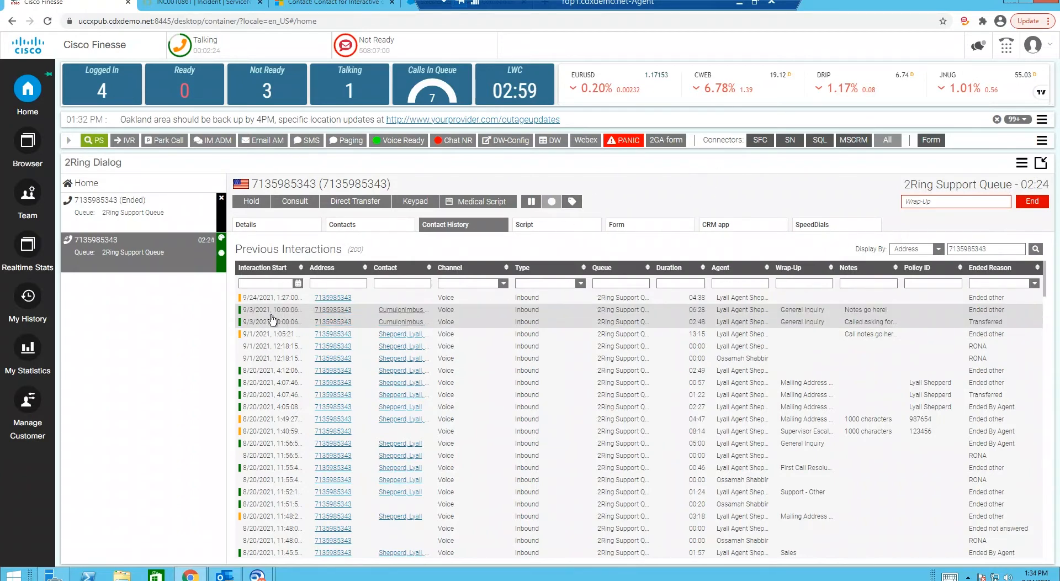
mouse_move(865, 319)
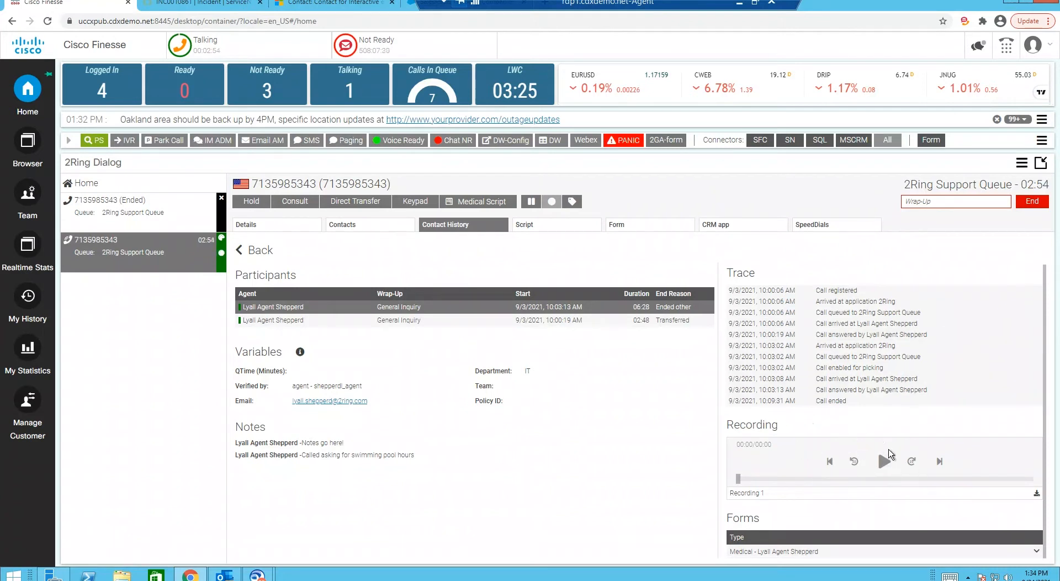
mouse_move(885, 461)
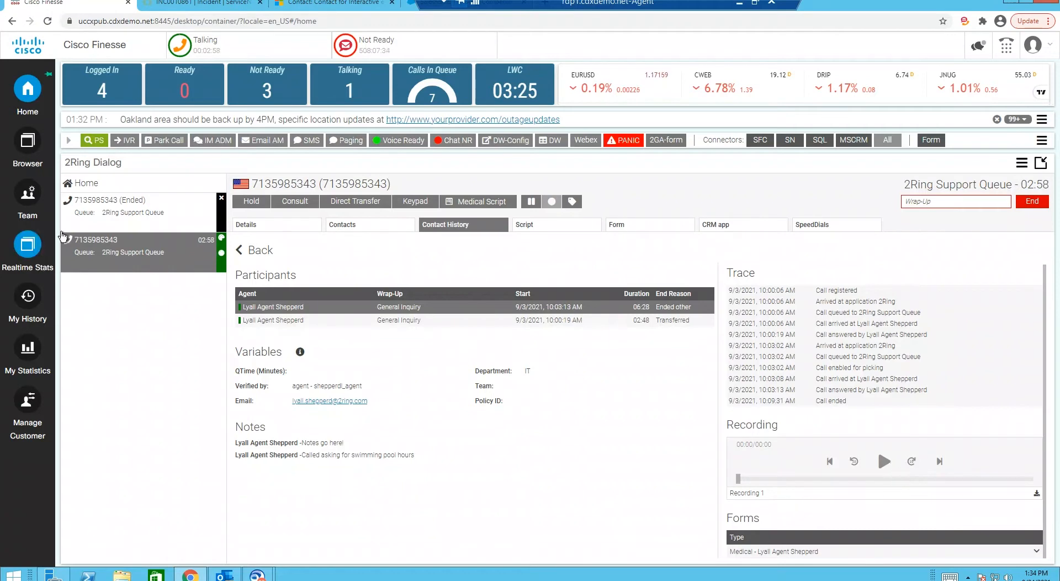
Switch to the Team supervision view showing the 9/3/2021 call details.
left_click(27, 193)
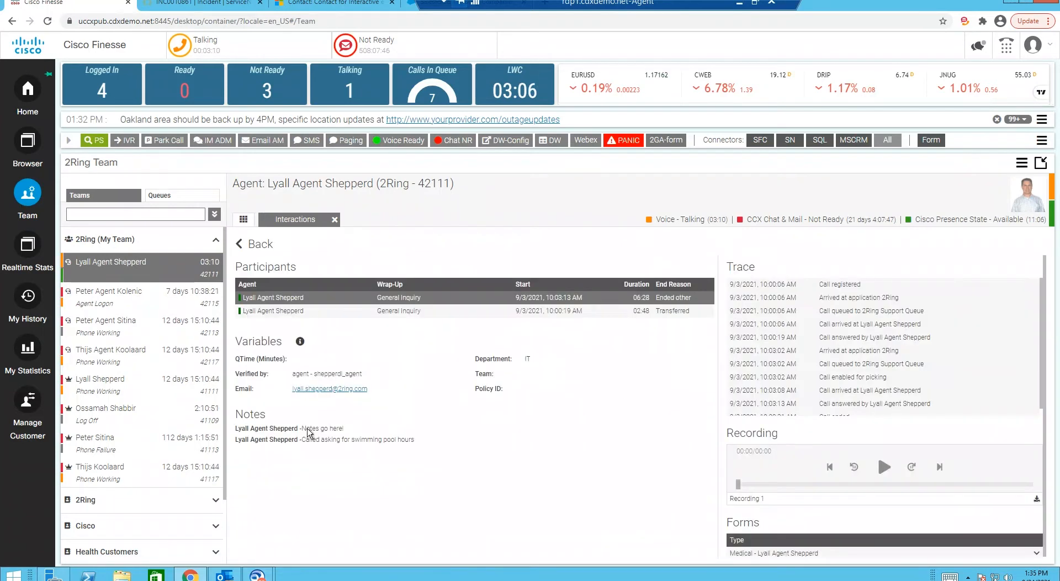
Highlight the two agent notes on the 9/3/2021 call.
left_click_drag(299, 428, 415, 439)
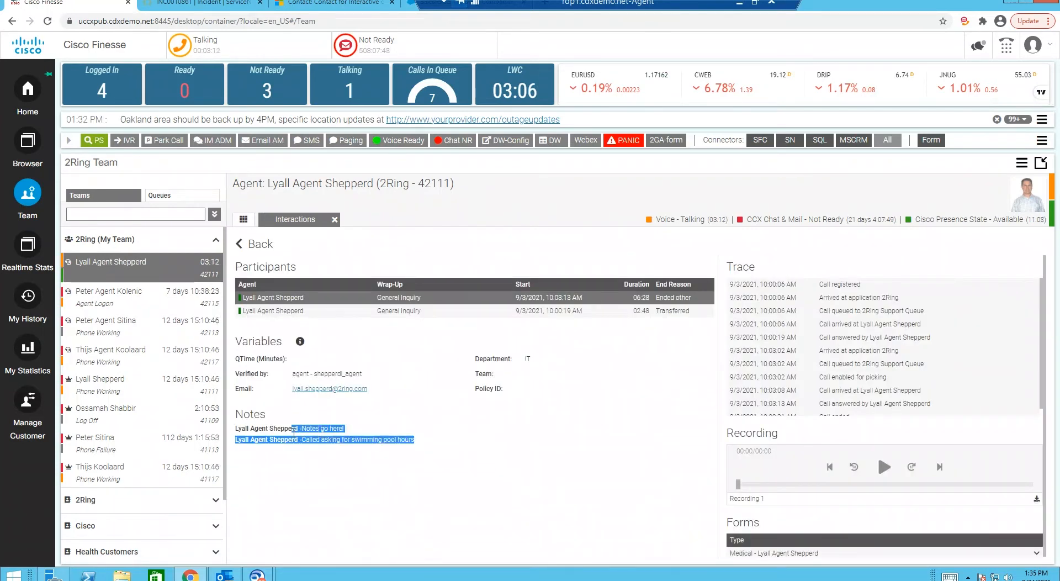
mouse_move(853, 439)
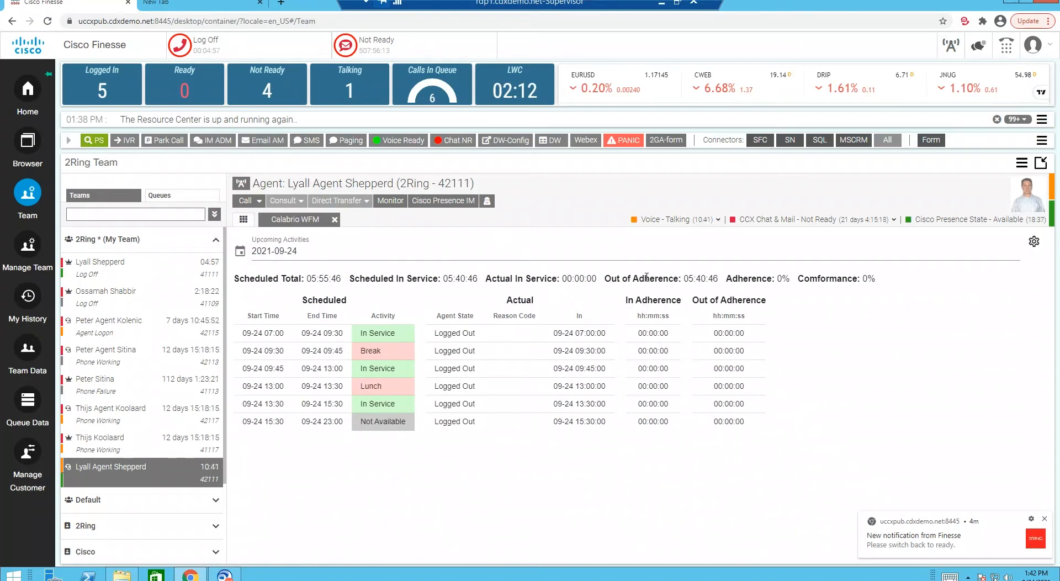
mouse_move(610, 375)
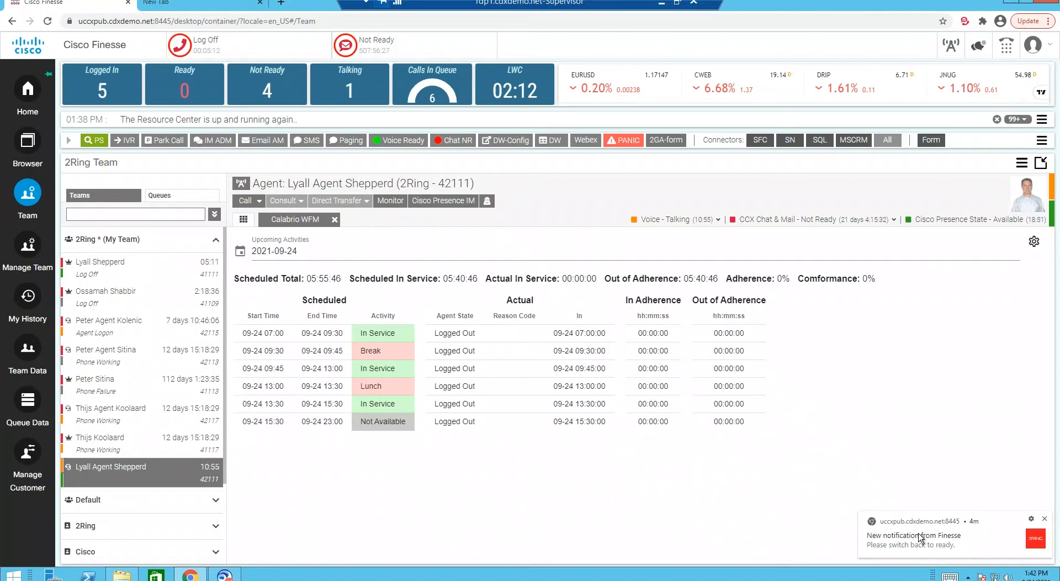
mouse_move(849, 543)
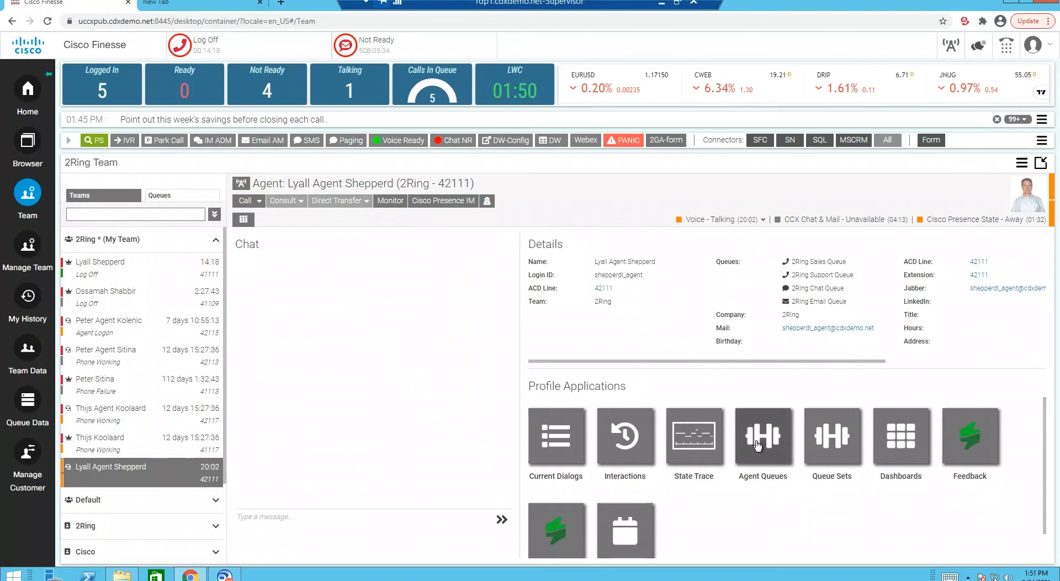
Add the agent to South Chat CSQ as a pending change and open Scheduling.
left_click(763, 436)
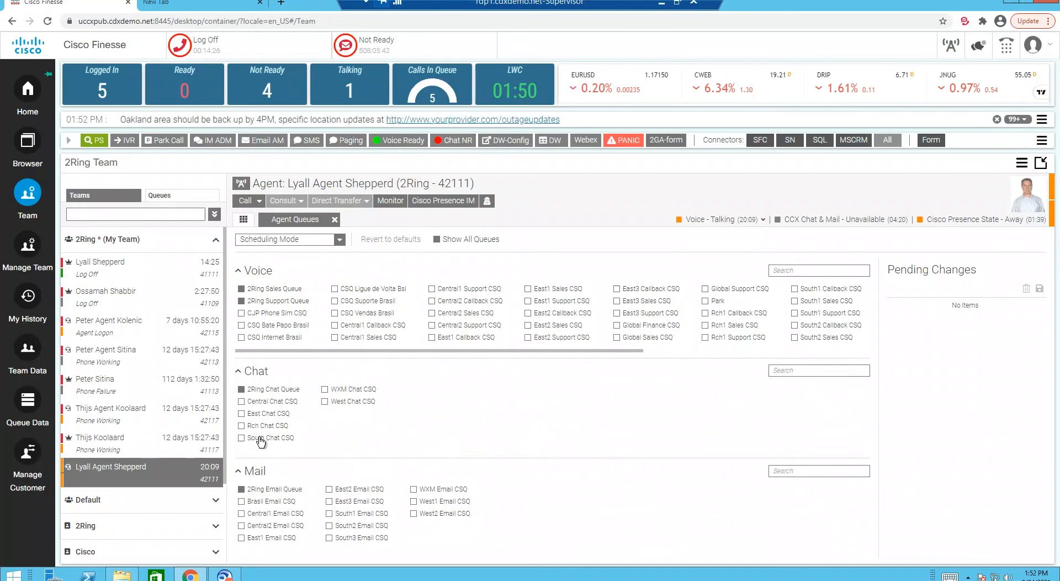
left_click(242, 438)
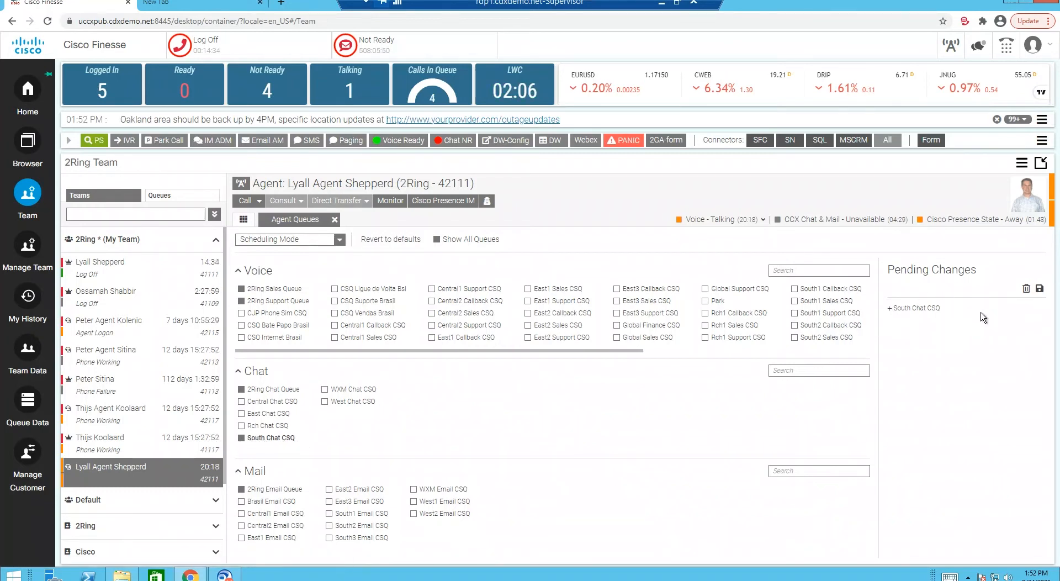
left_click(1041, 288)
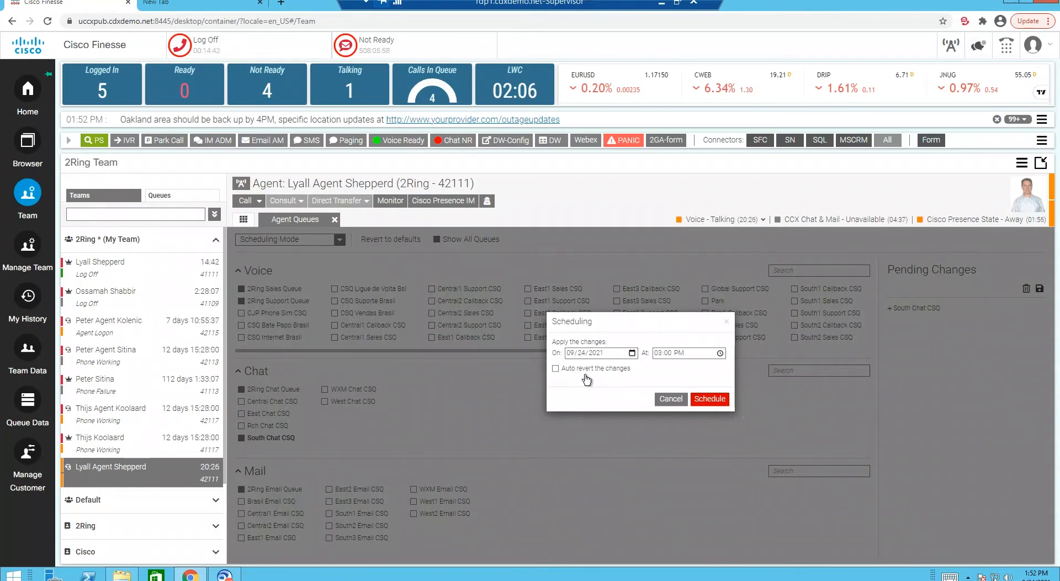
Cancel scheduling, close Agent Queues without saving the South Chat CSQ change.
left_click(556, 368)
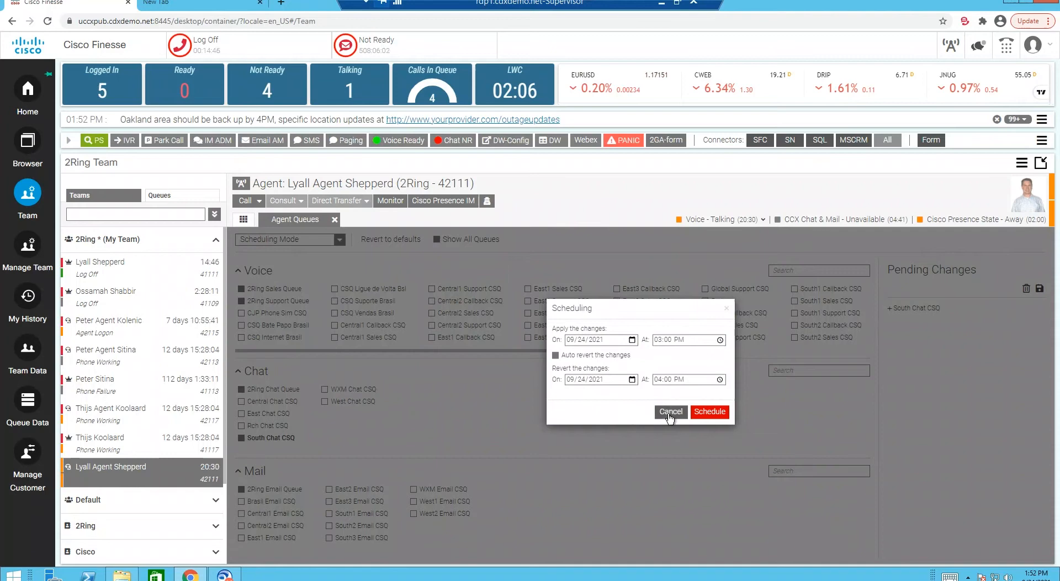
left_click(670, 412)
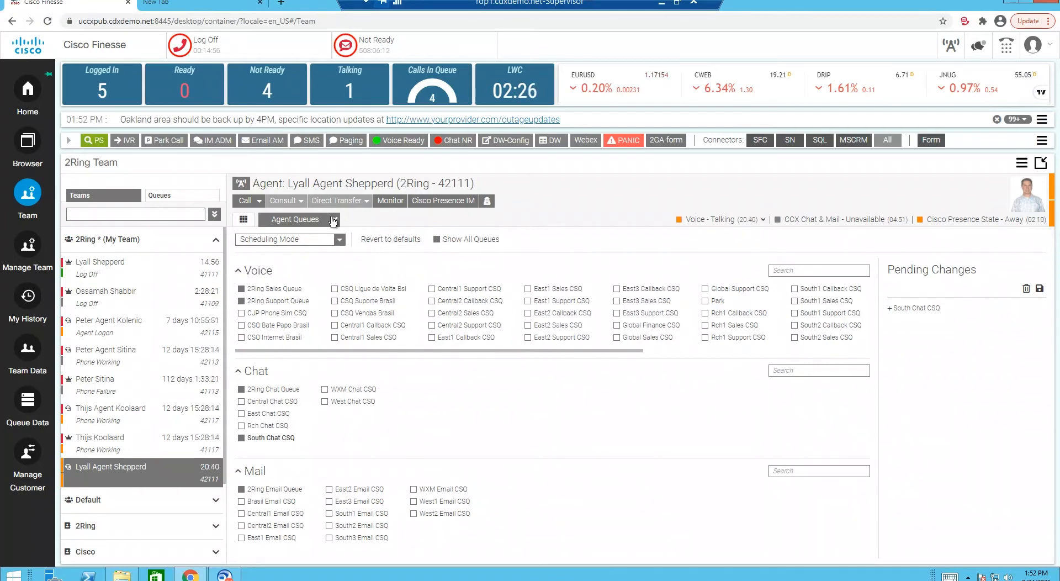
left_click(334, 219)
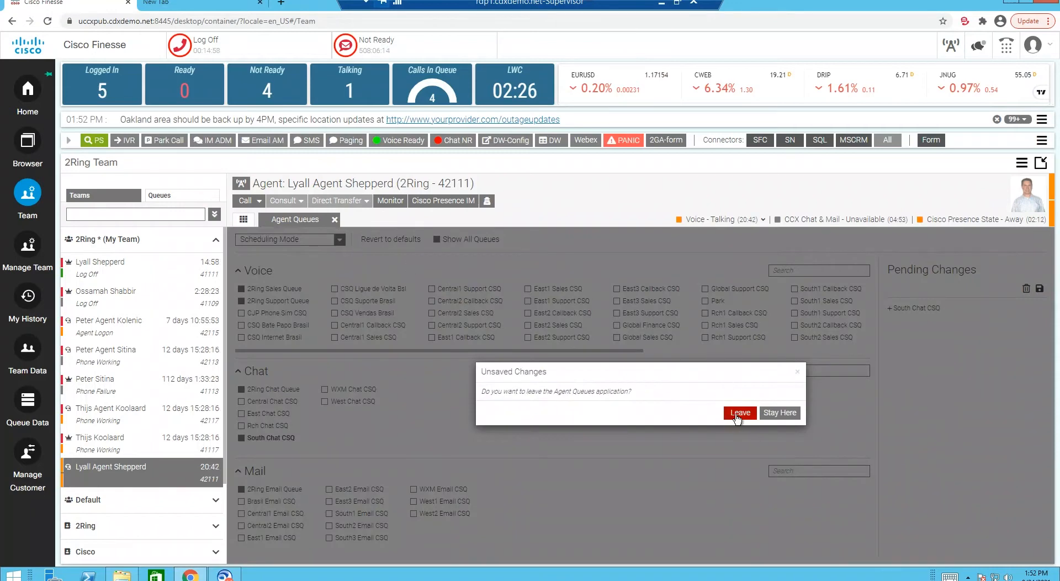
left_click(740, 413)
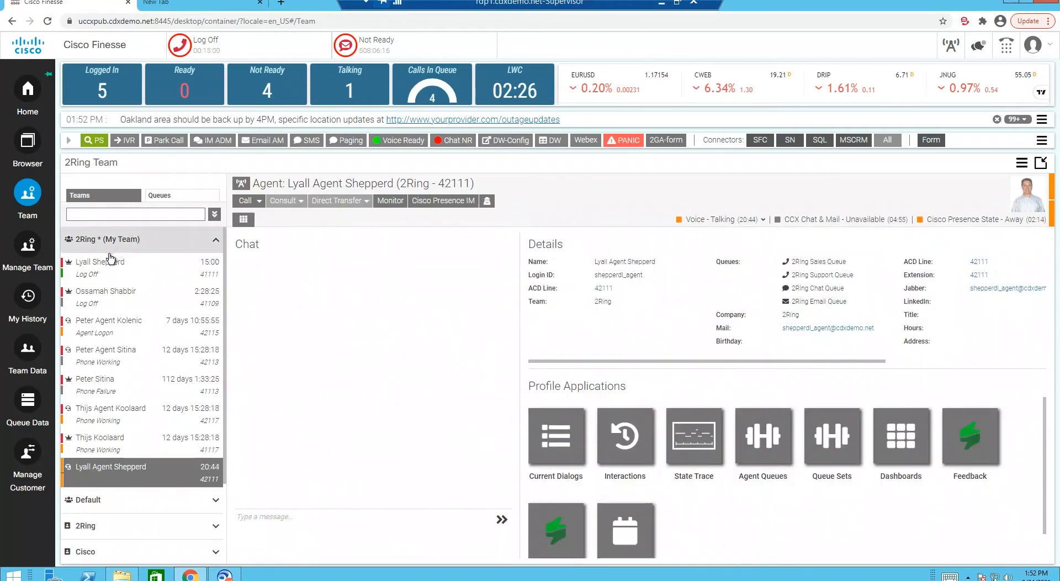
left_click(103, 239)
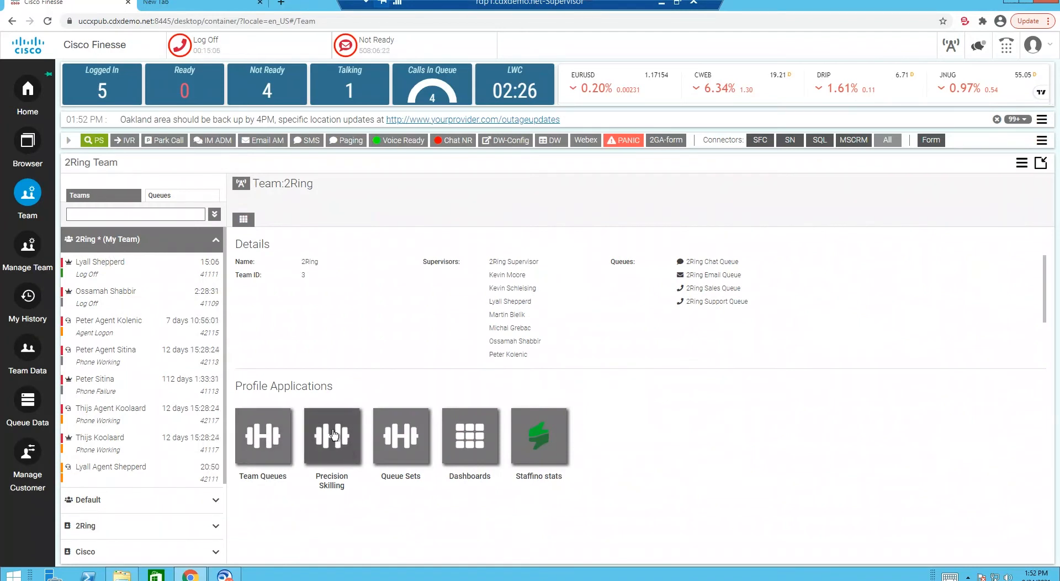
Apply the Voice Only queue profile to the team's agents and close Team Queues.
left_click(263, 436)
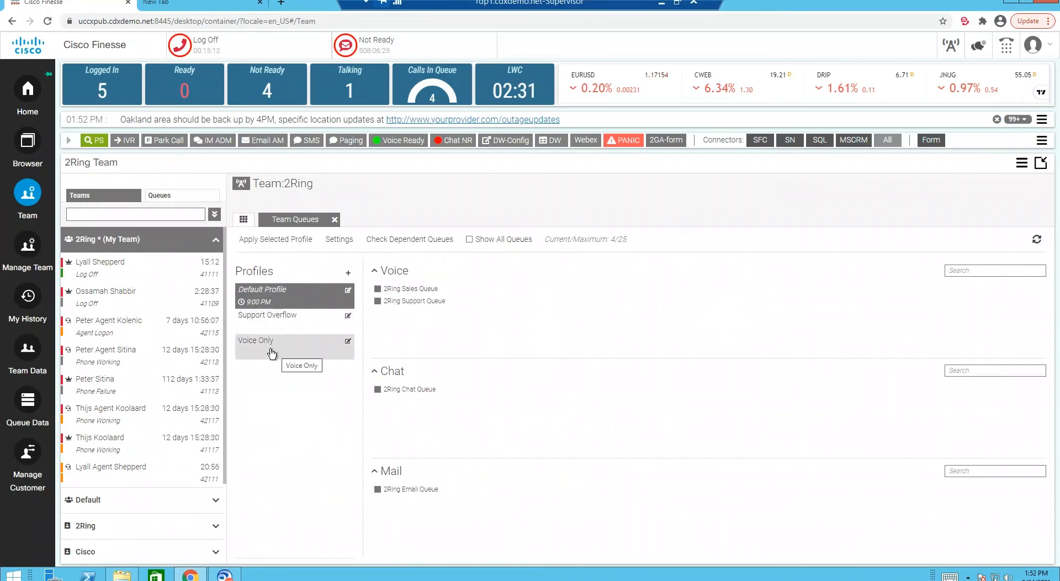
left_click(267, 345)
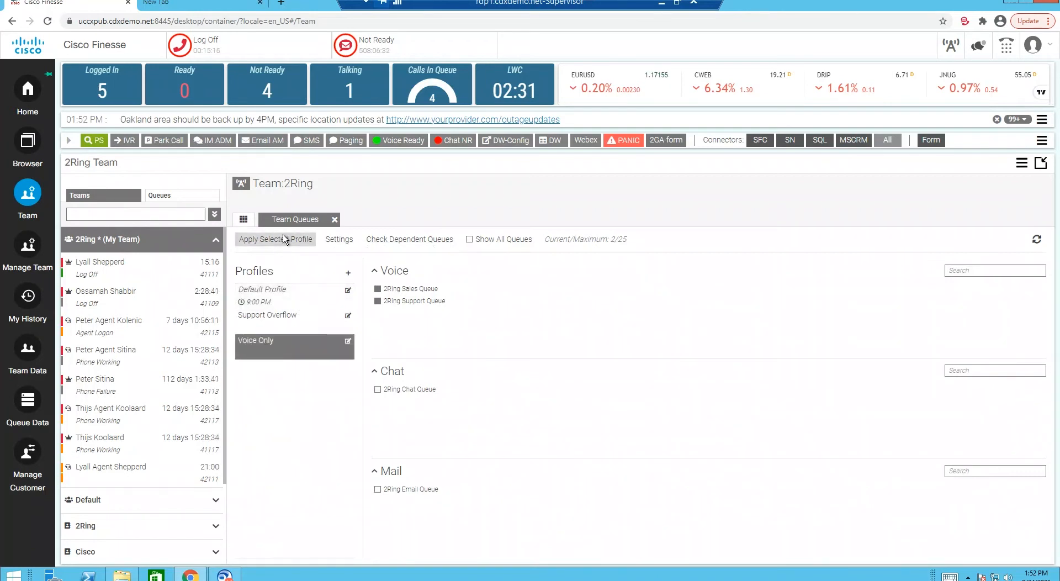
left_click(275, 238)
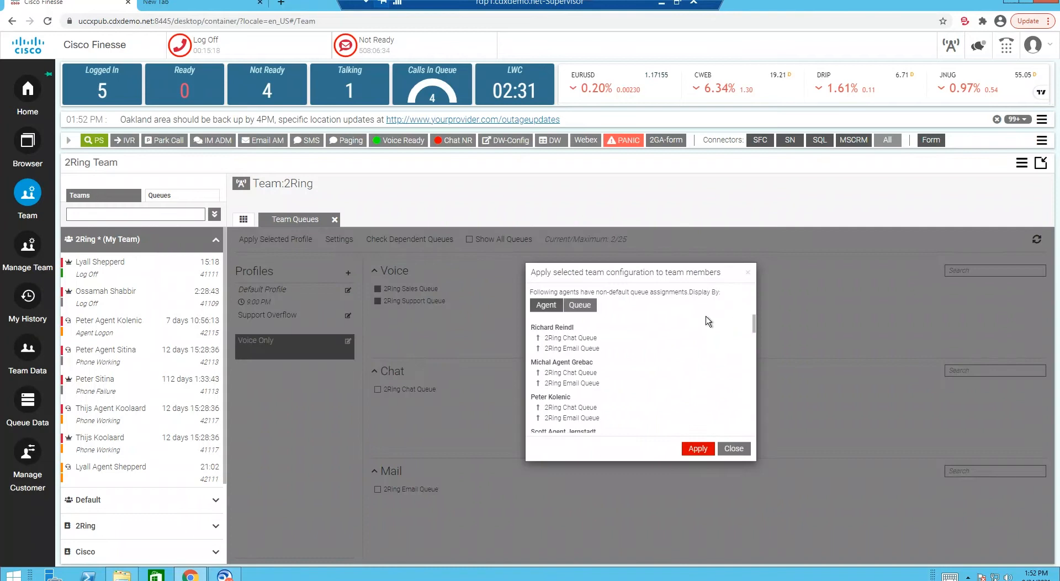
left_click(698, 448)
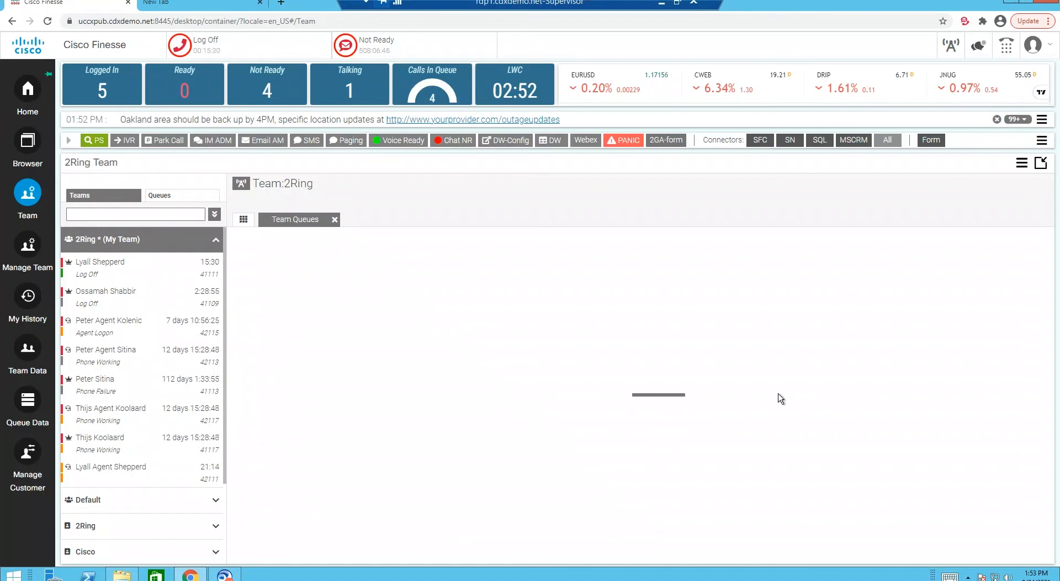
left_click(294, 220)
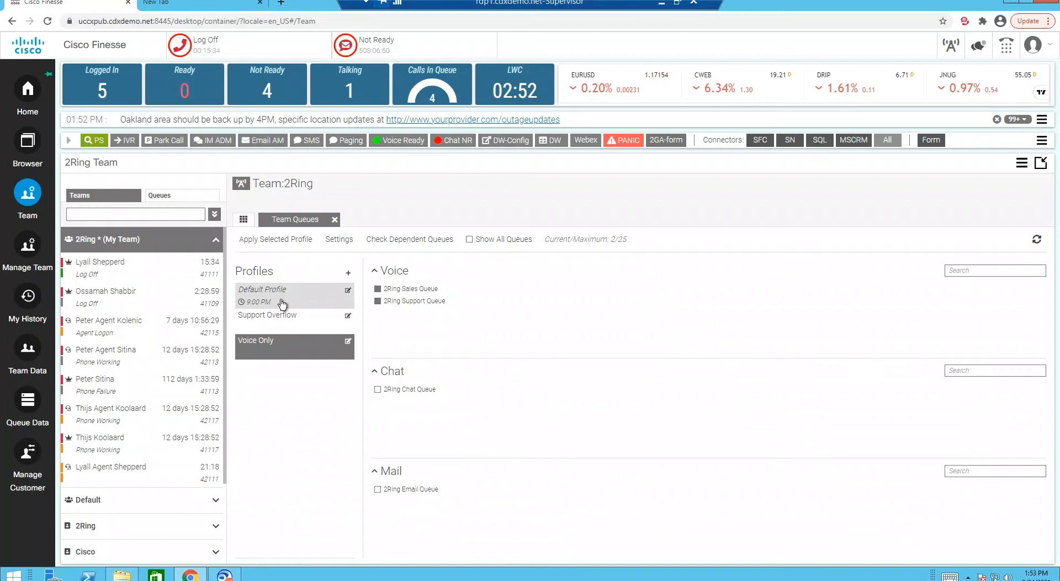
mouse_move(260, 301)
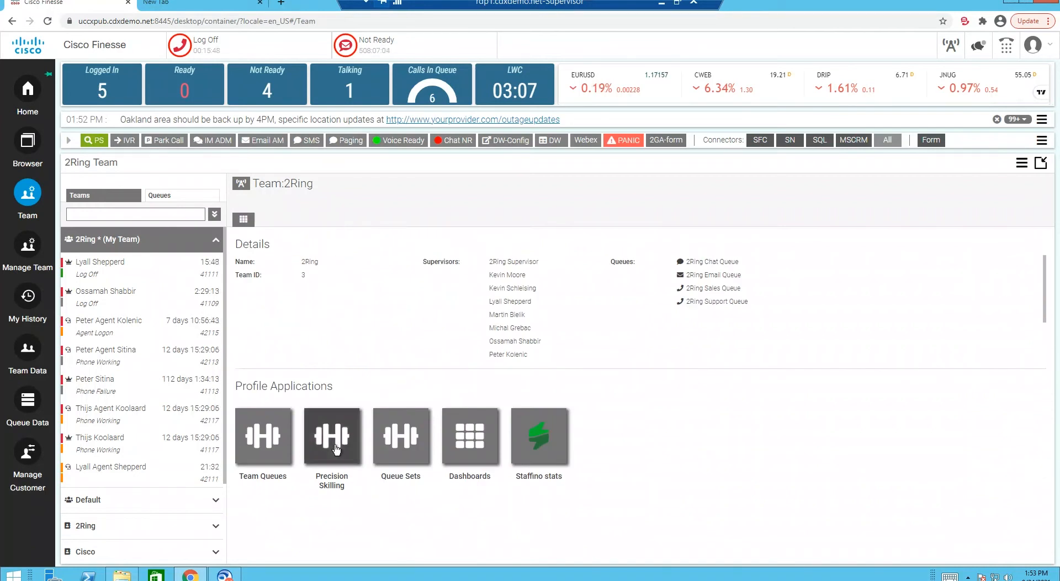
Open Precision Skilling to view the team's per-queue skill levels.
left_click(331, 436)
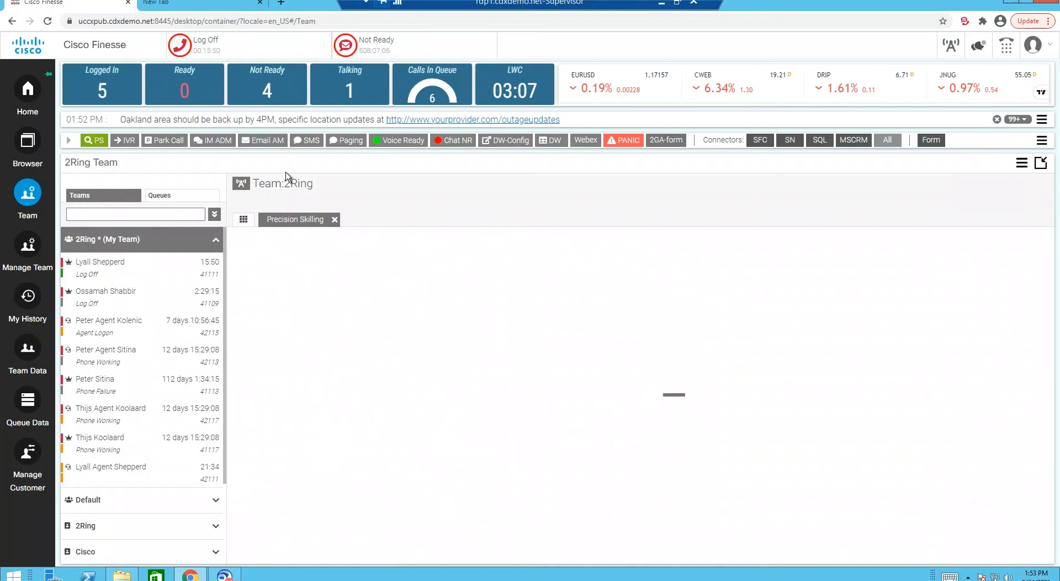
left_click(294, 219)
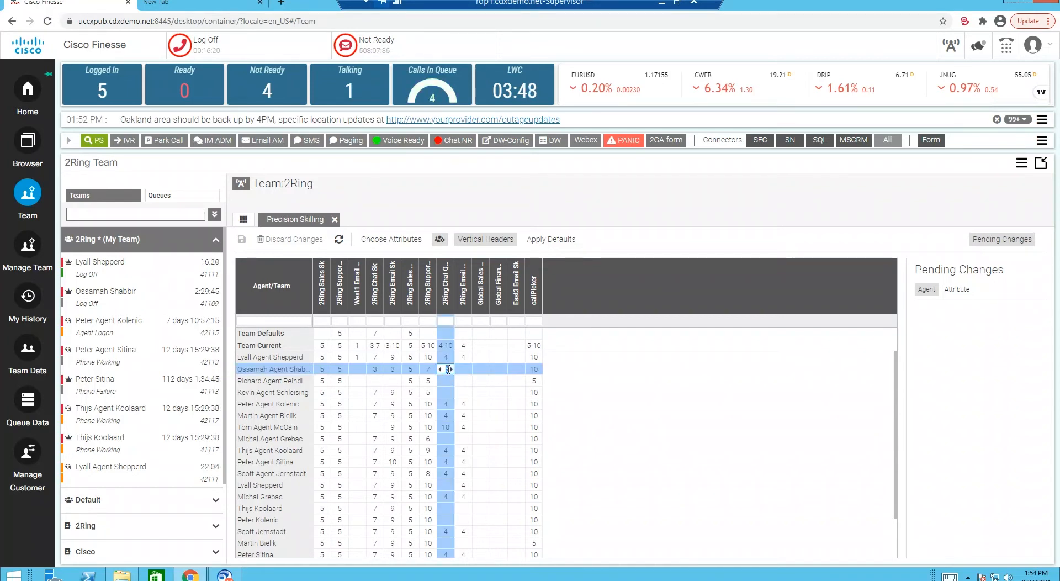
mouse_move(653, 379)
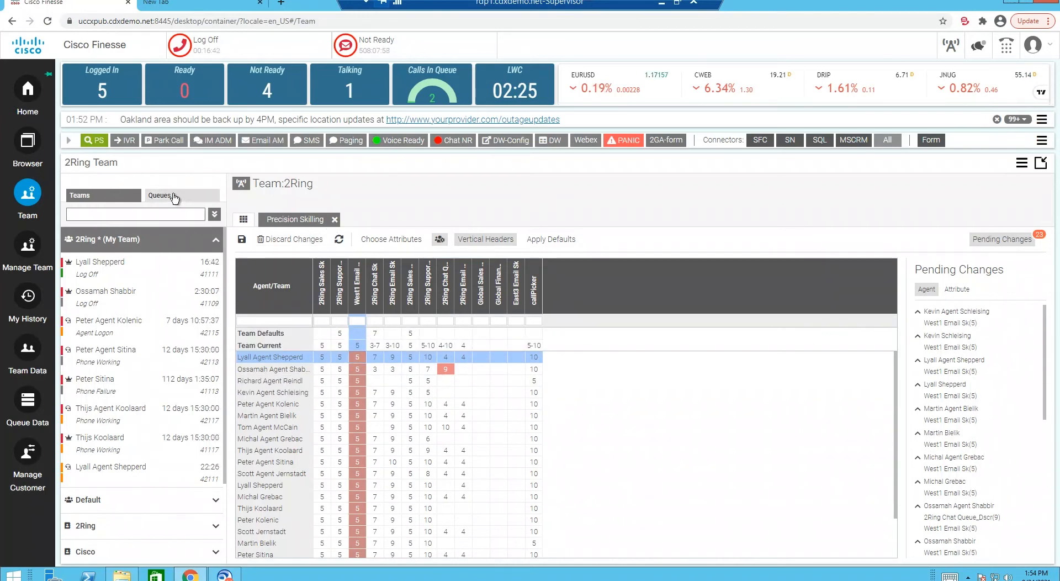
Discard unsaved precision skill edits and open Skilling for 2Ring Sales Queue.
left_click(160, 195)
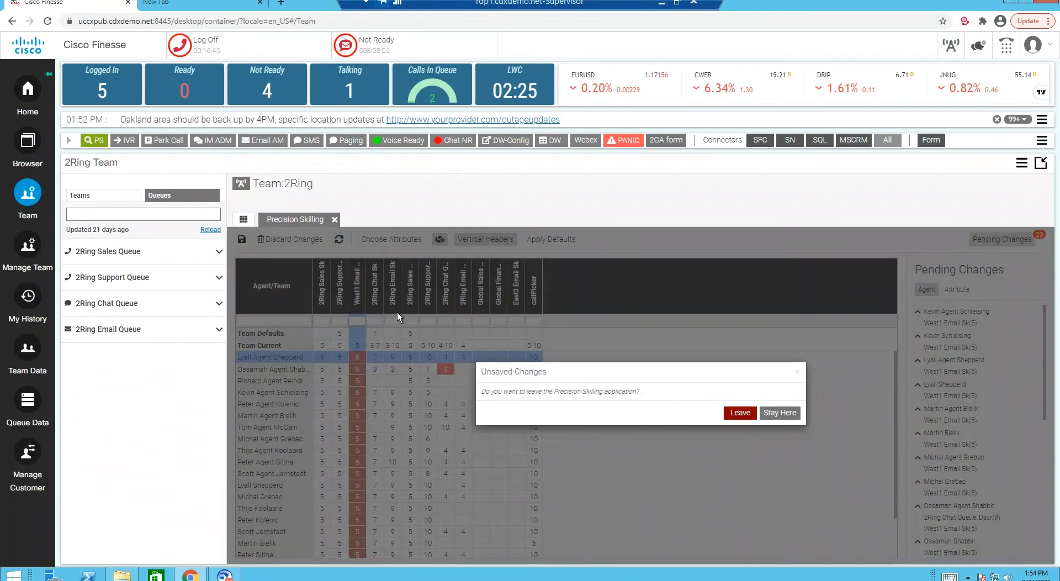
left_click(740, 412)
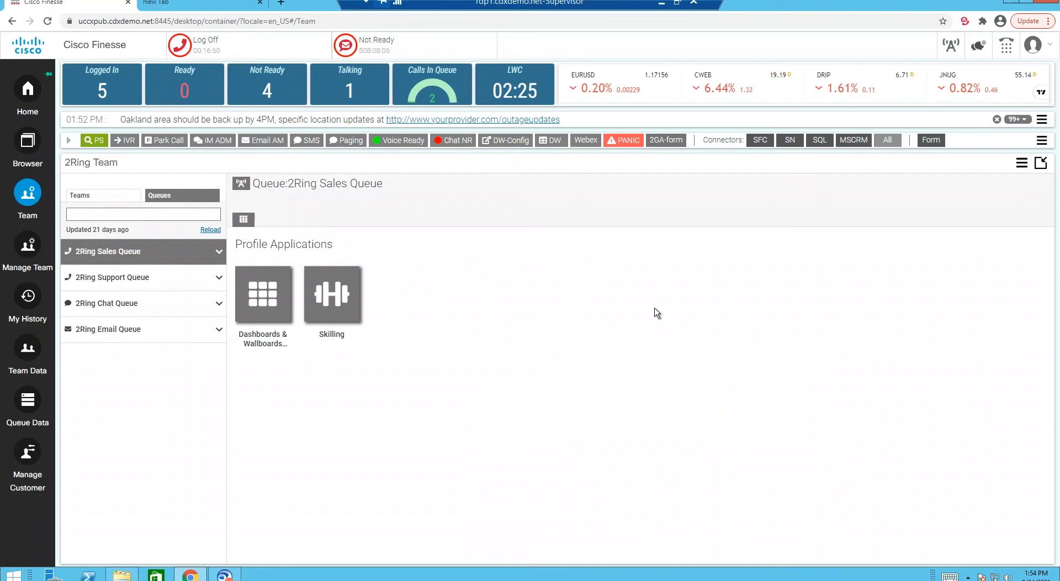
mouse_move(607, 238)
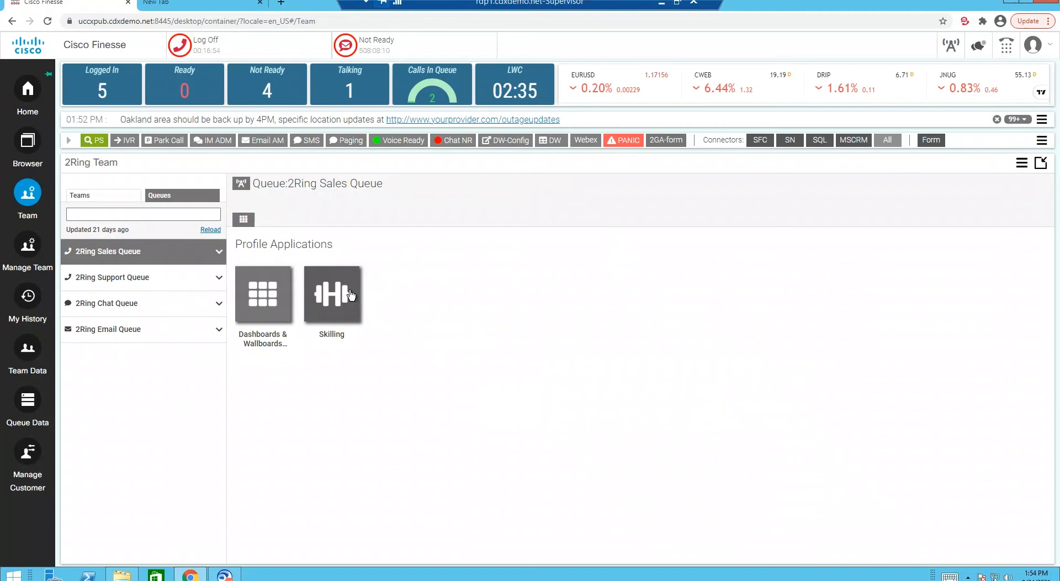
left_click(332, 294)
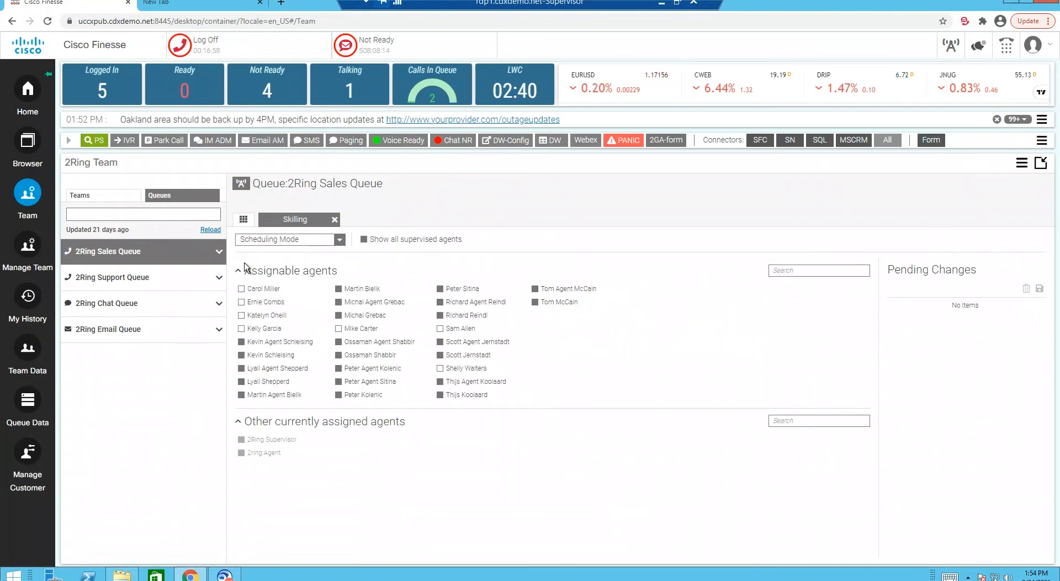
mouse_move(602, 397)
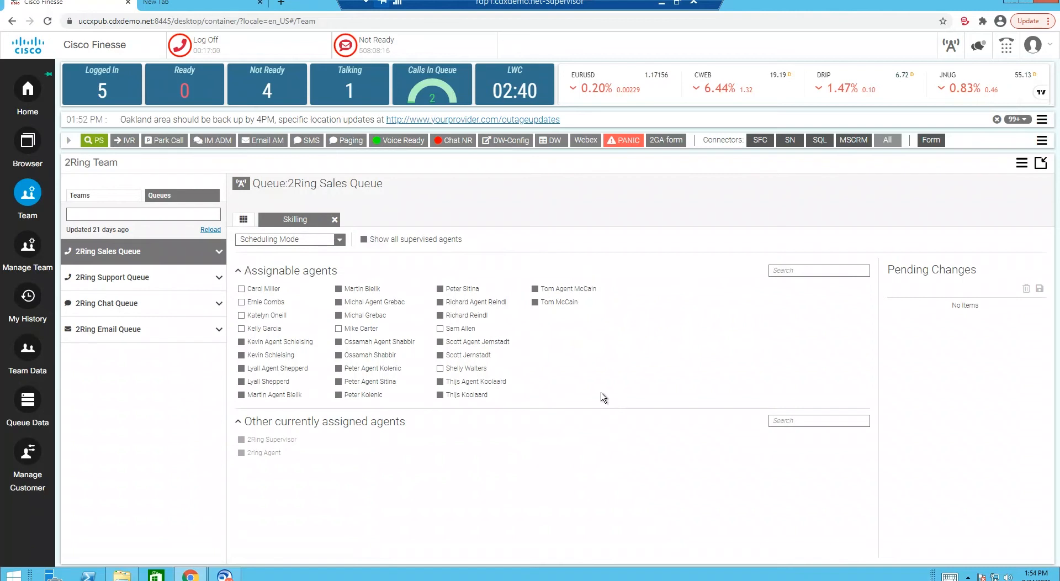
left_click(241, 288)
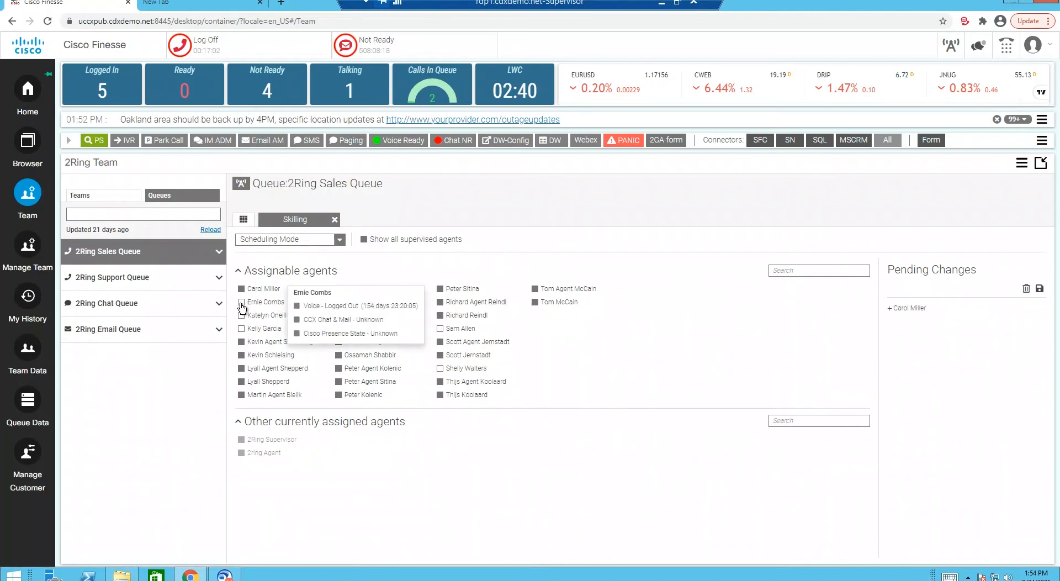
left_click(241, 328)
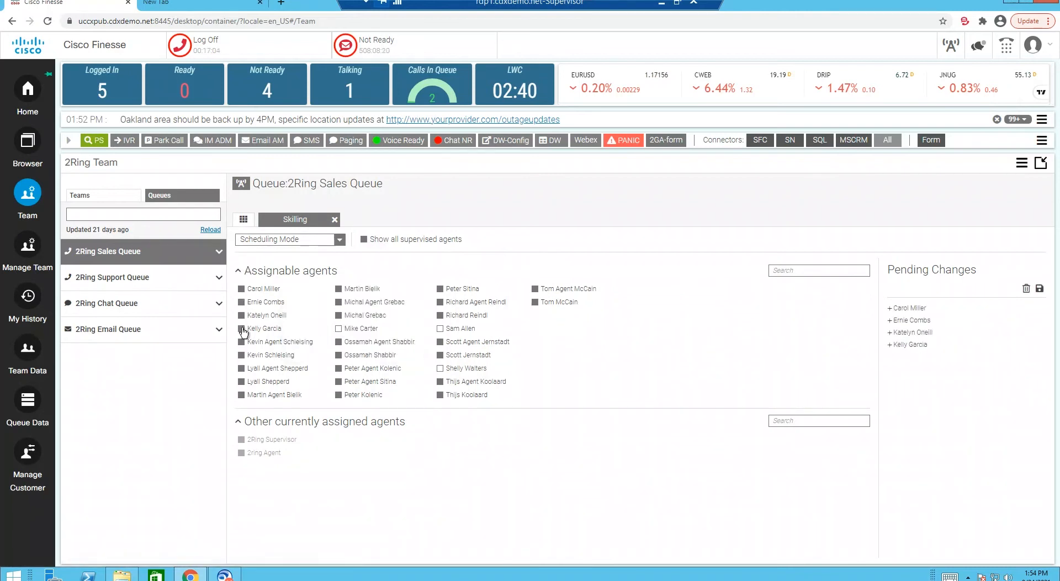
mouse_move(277, 244)
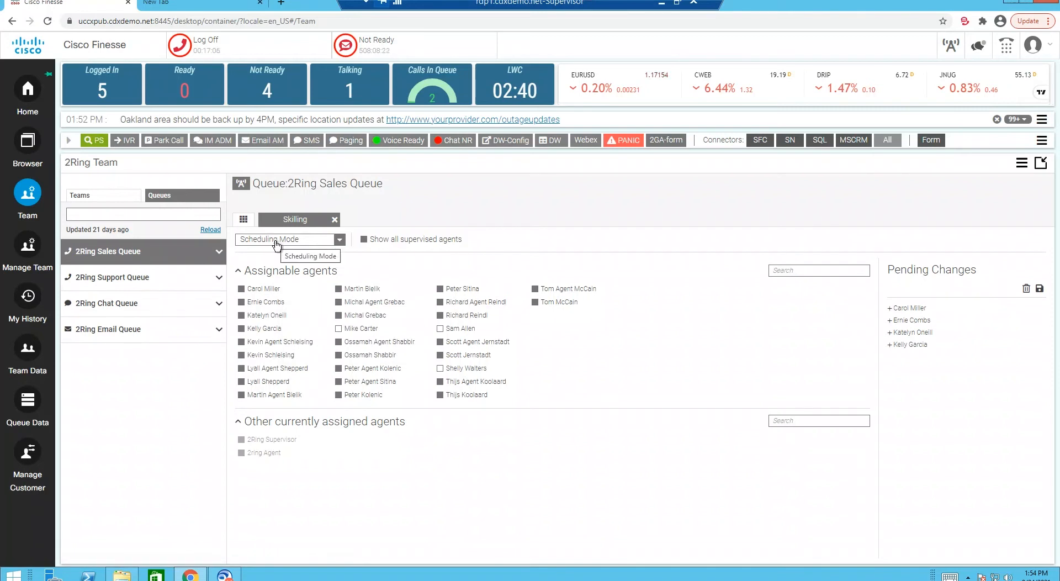
left_click(289, 238)
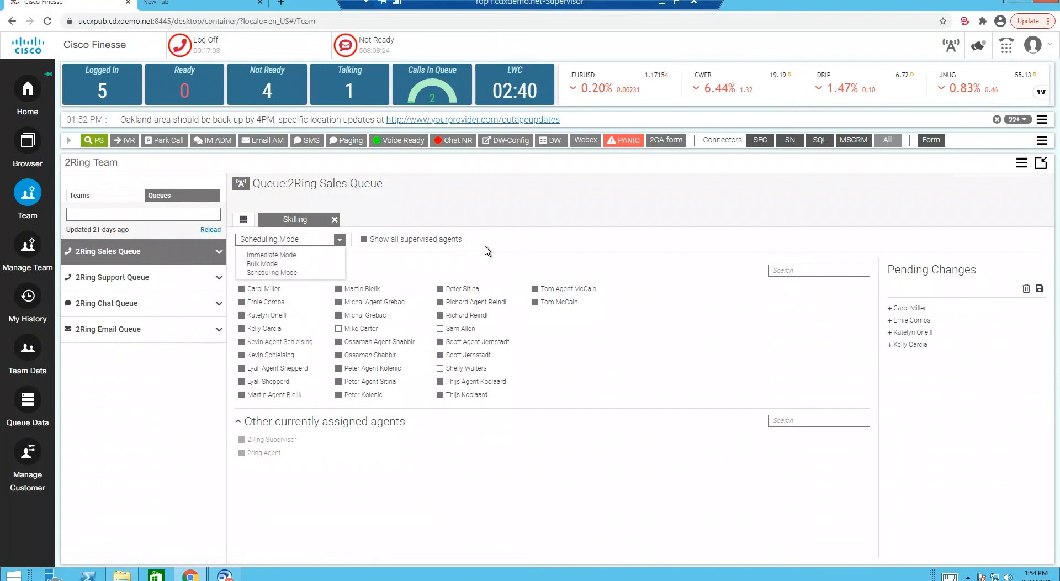
left_click(290, 239)
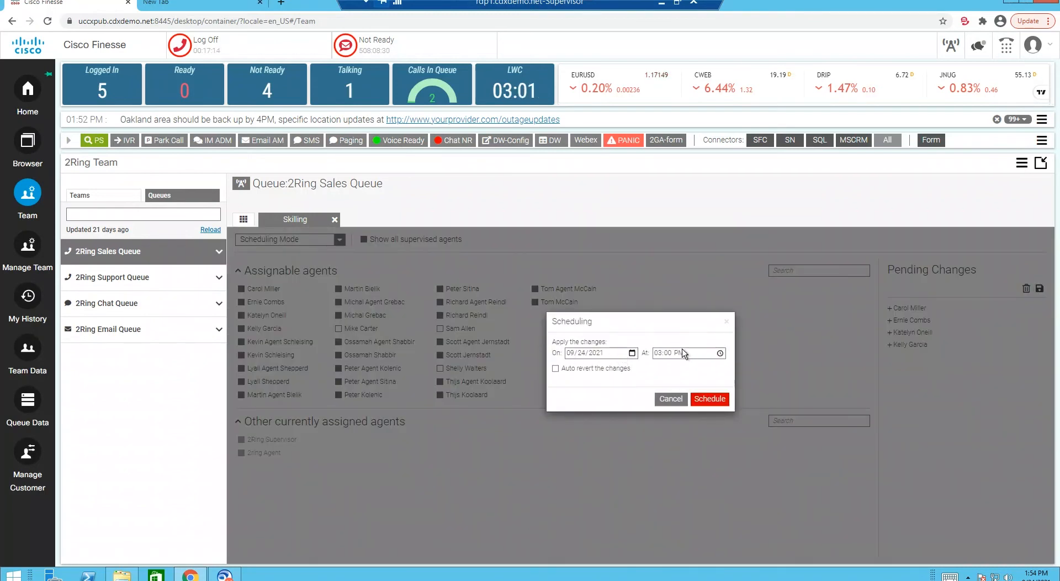
left_click(556, 367)
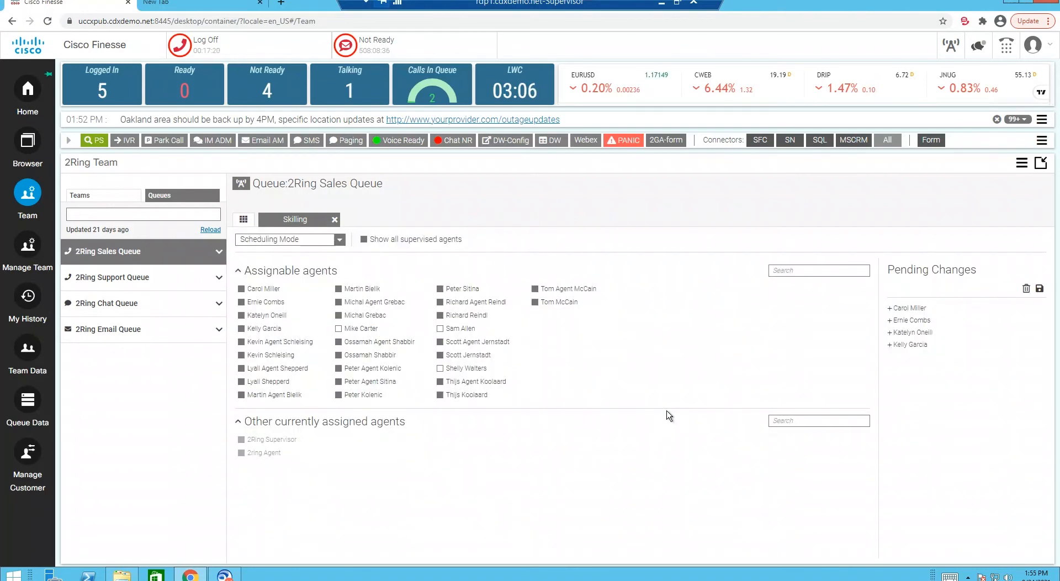
mouse_move(666, 370)
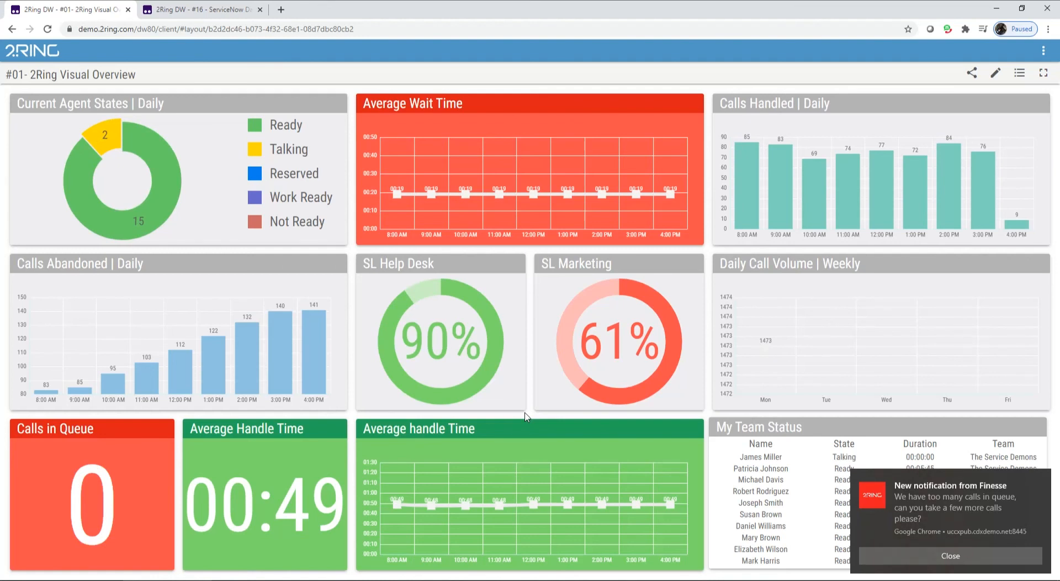
mouse_move(526, 383)
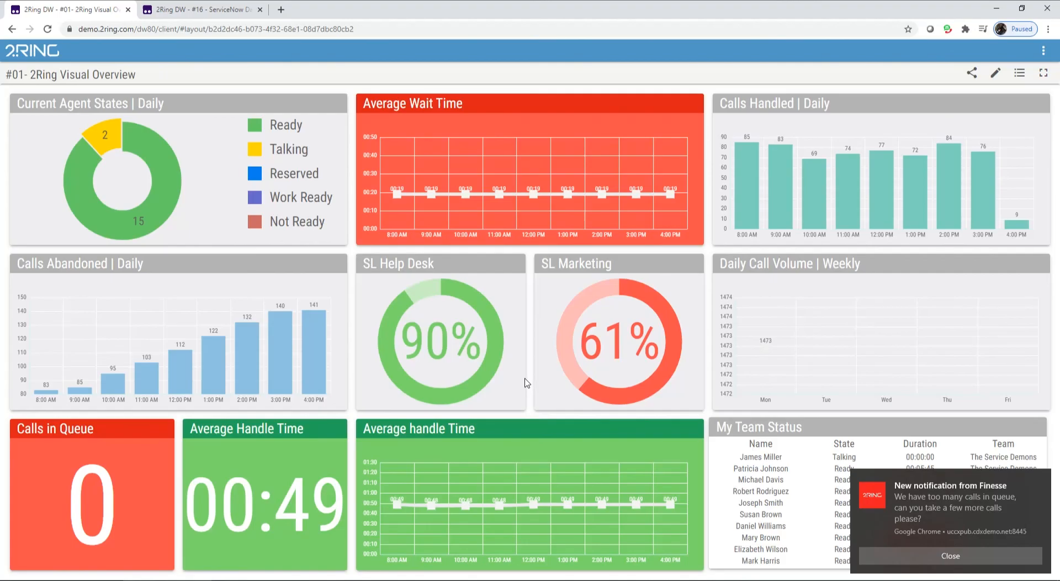